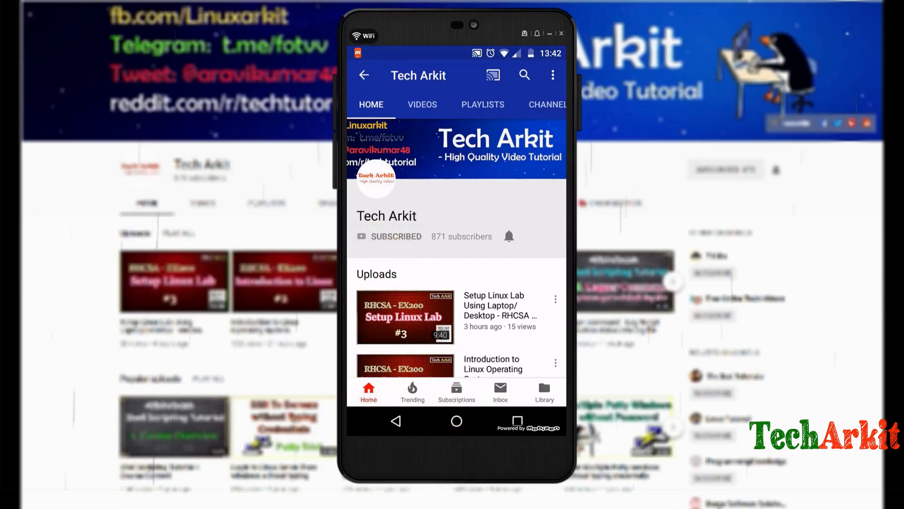
Move past the TechArkit intro to the AWS Complete your AWS Registration page
click(508, 236)
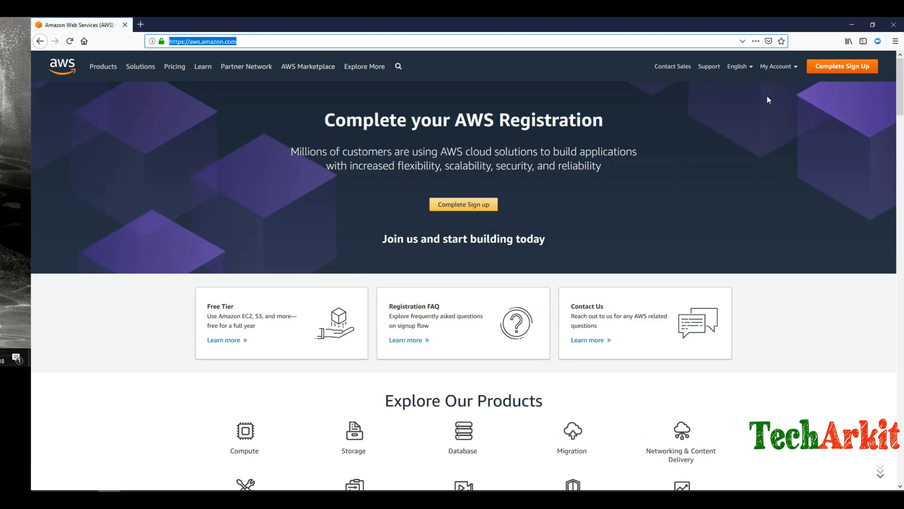
Start a new AWS account and submit the email and password credentials
click(464, 204)
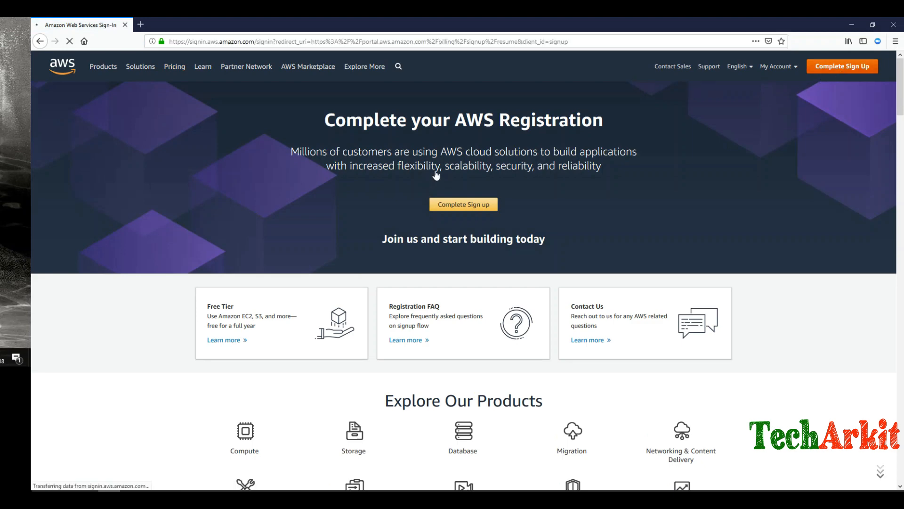
click(463, 204)
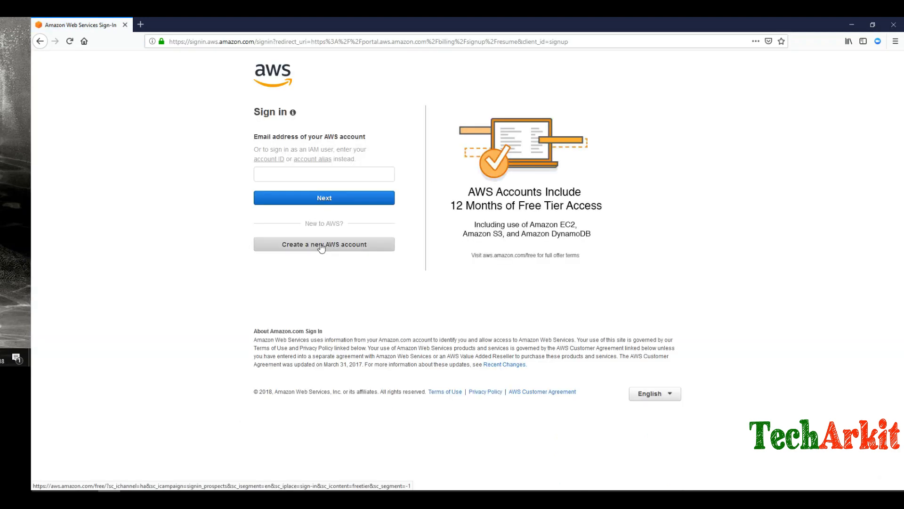
click(324, 244)
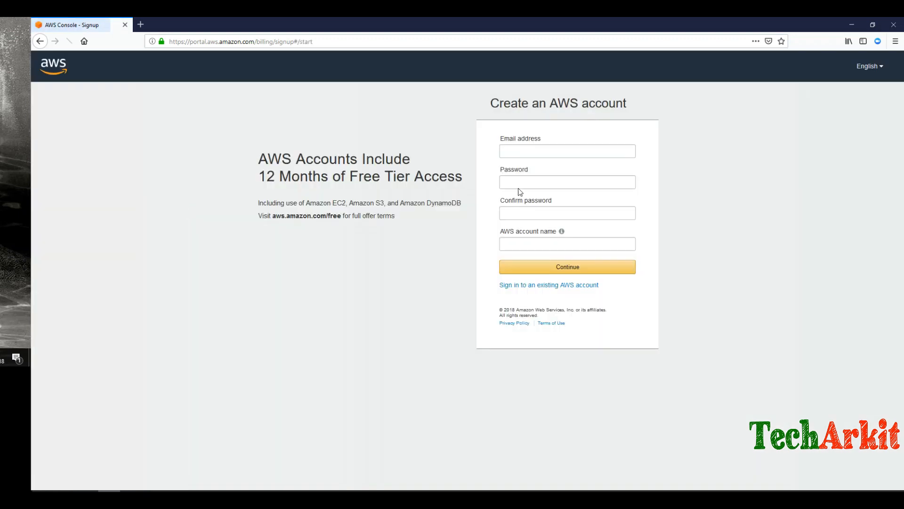
click(567, 150)
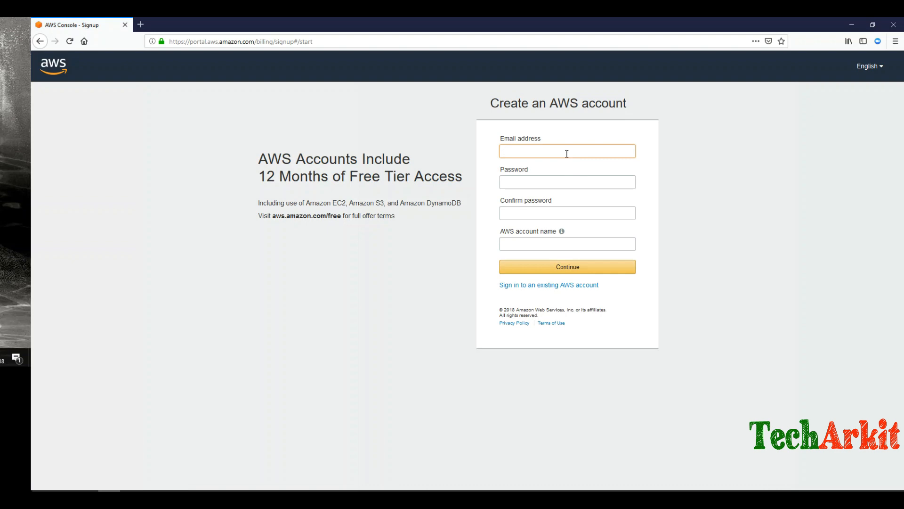
click(568, 266)
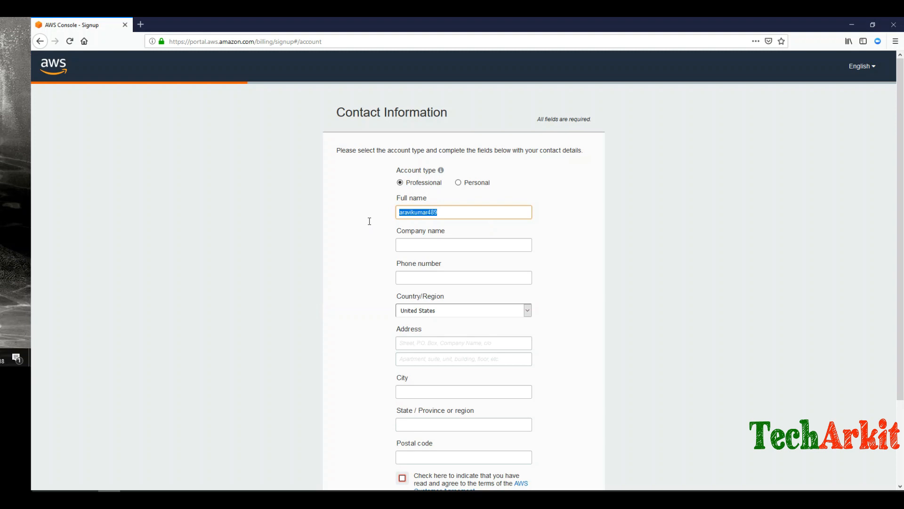
Enter personal contact details for 'Ankam Ravi Kumar' as a Personal account and submit
text(Ankam Ravi K)
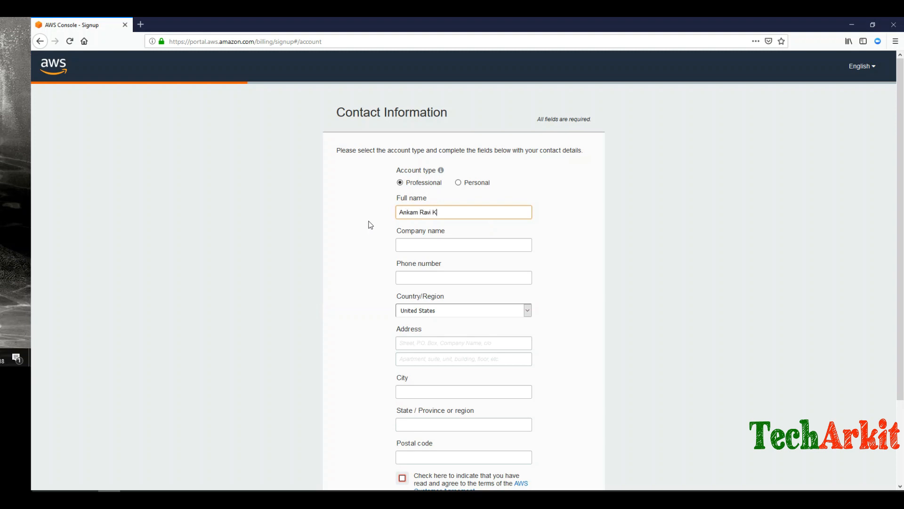
text(umar)
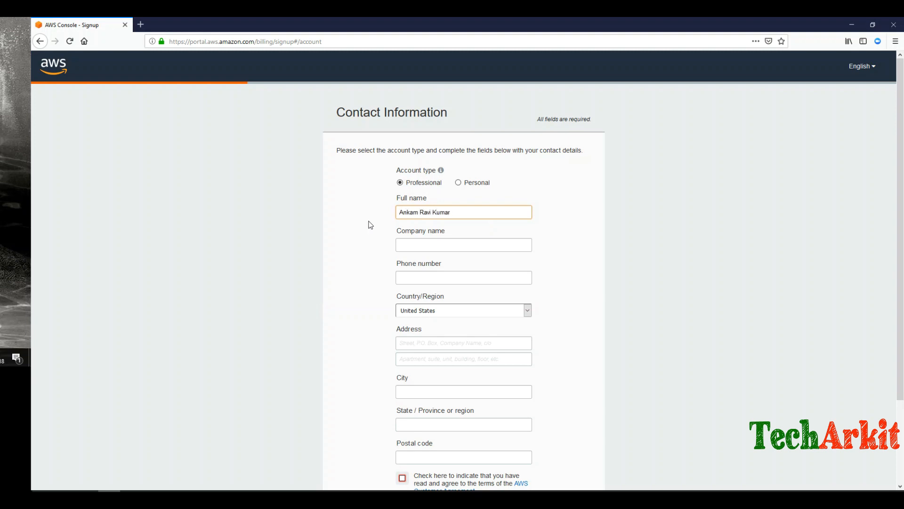
click(458, 182)
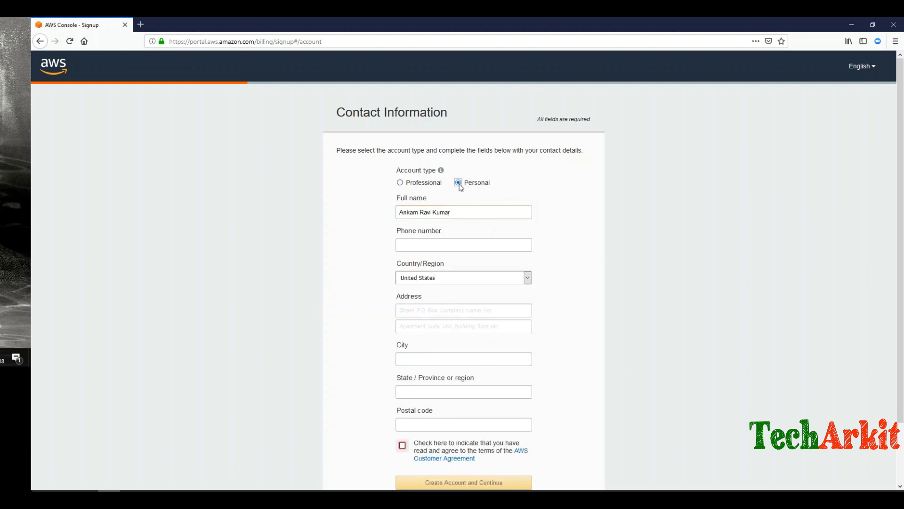
text(9)
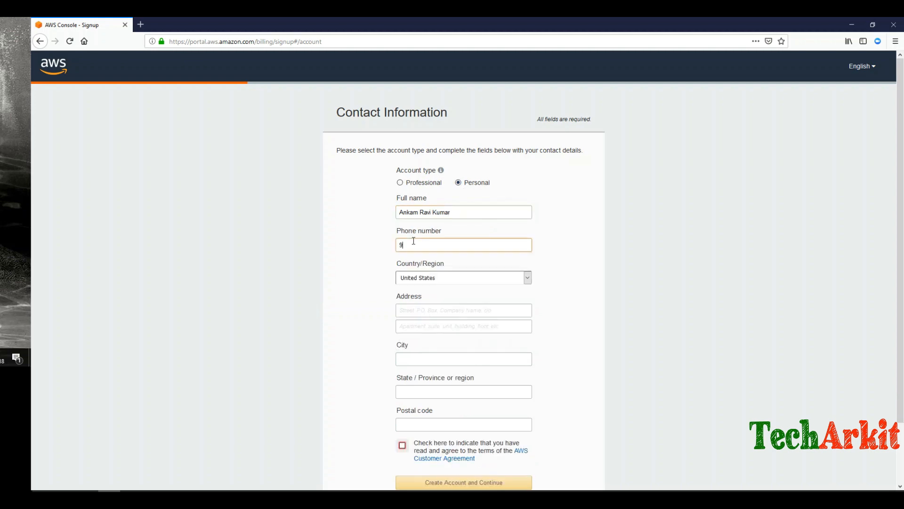
click(464, 482)
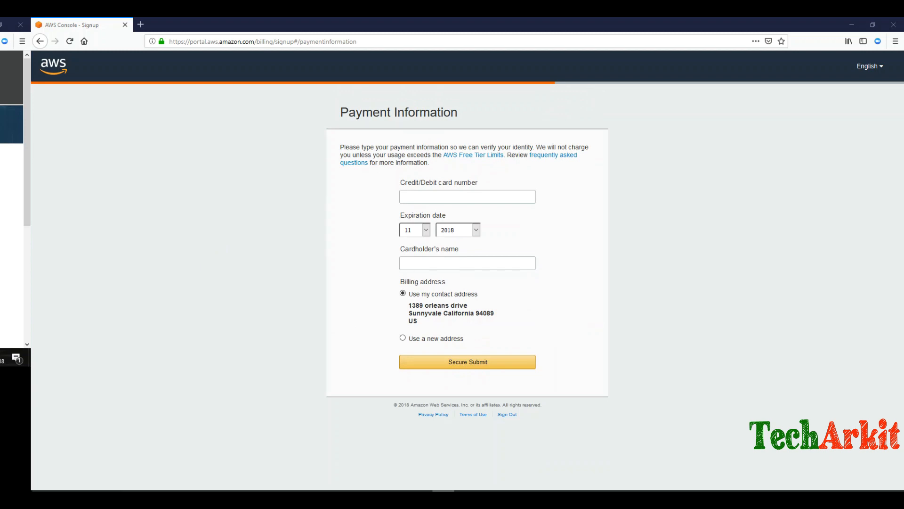
Submit payment details, complete phone verification, and choose the free Basic support plan
click(467, 362)
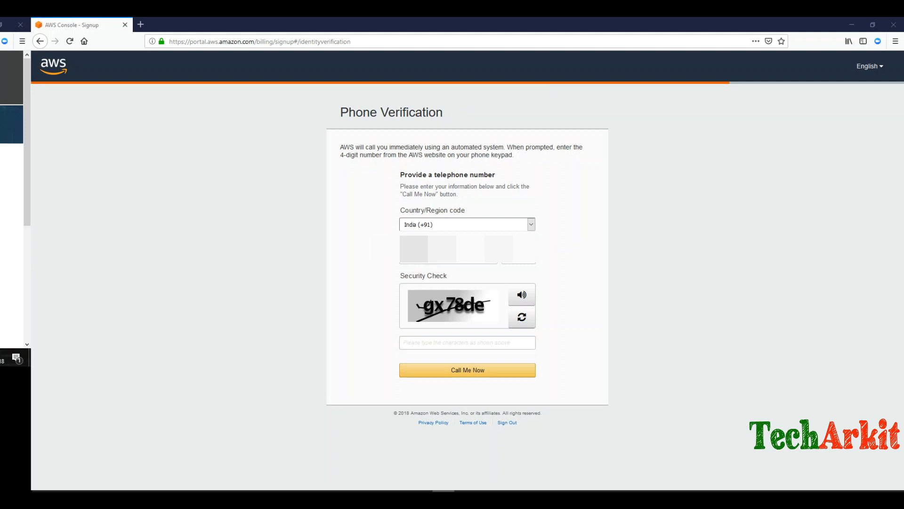
click(467, 370)
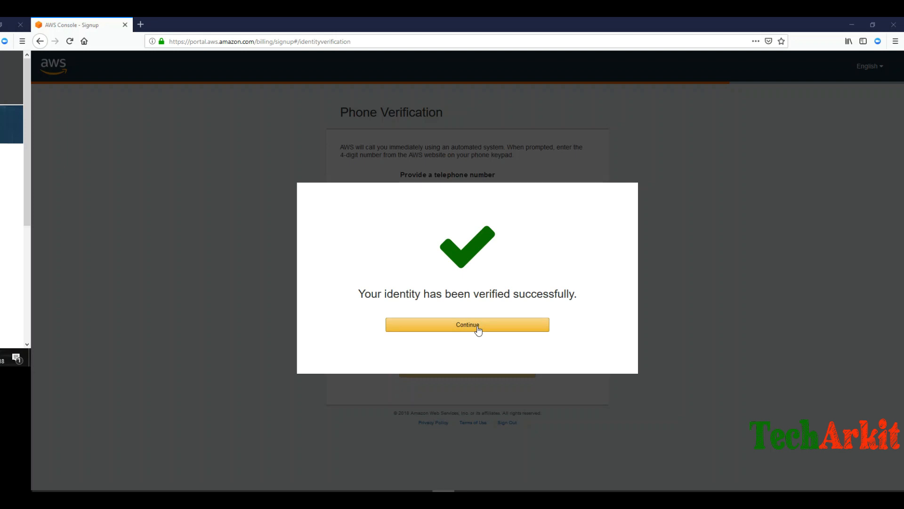
click(467, 325)
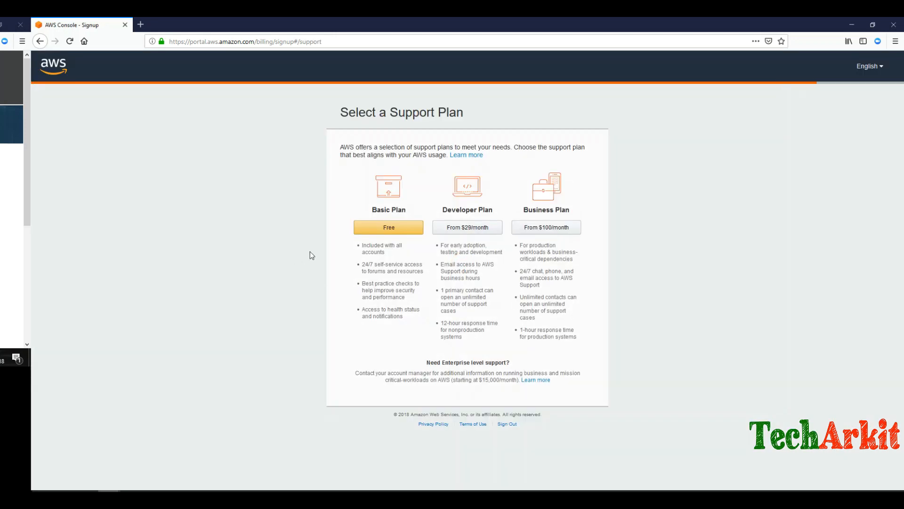
mouse_move(381, 232)
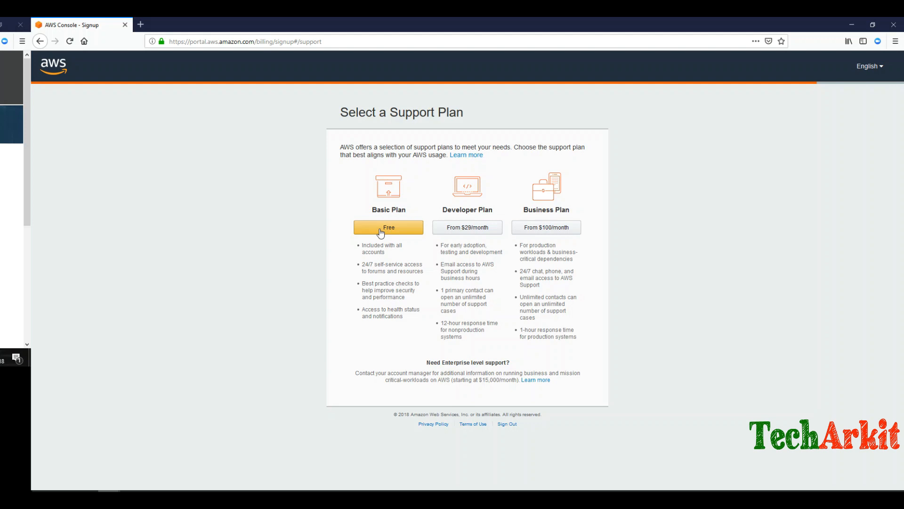
click(389, 227)
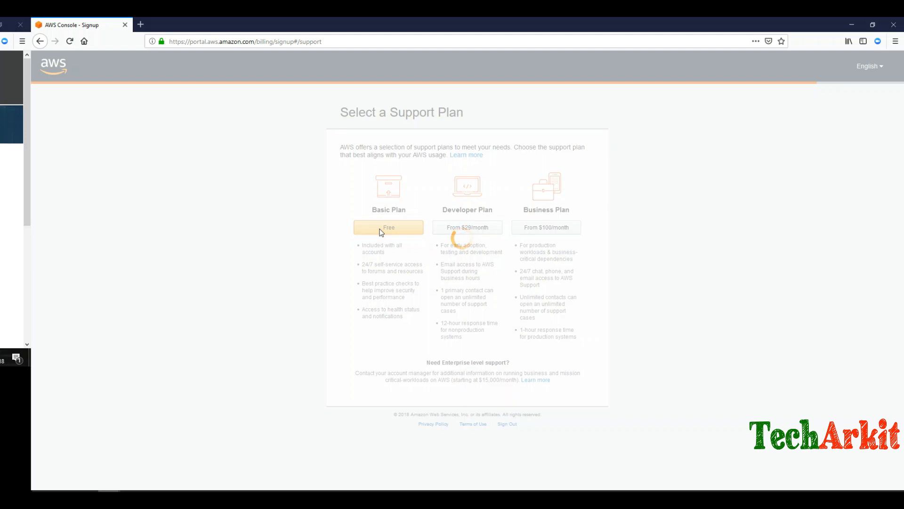
click(388, 227)
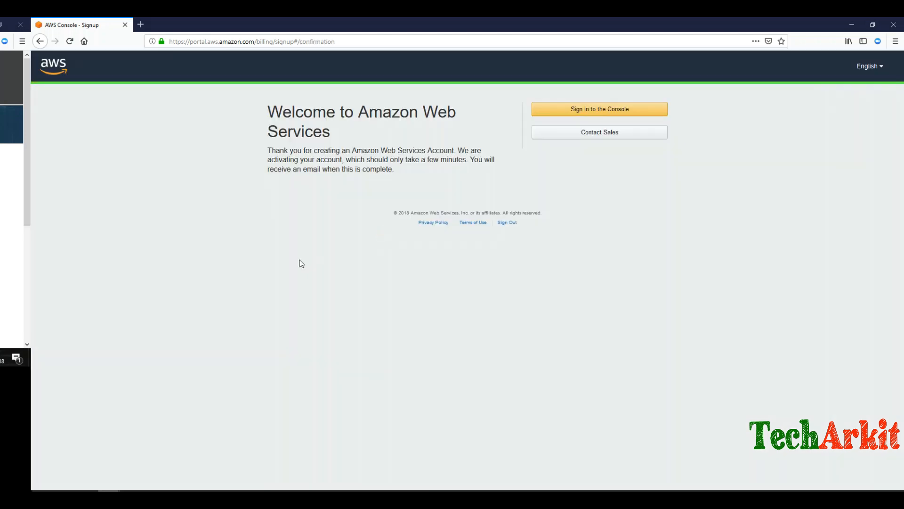
mouse_move(600, 113)
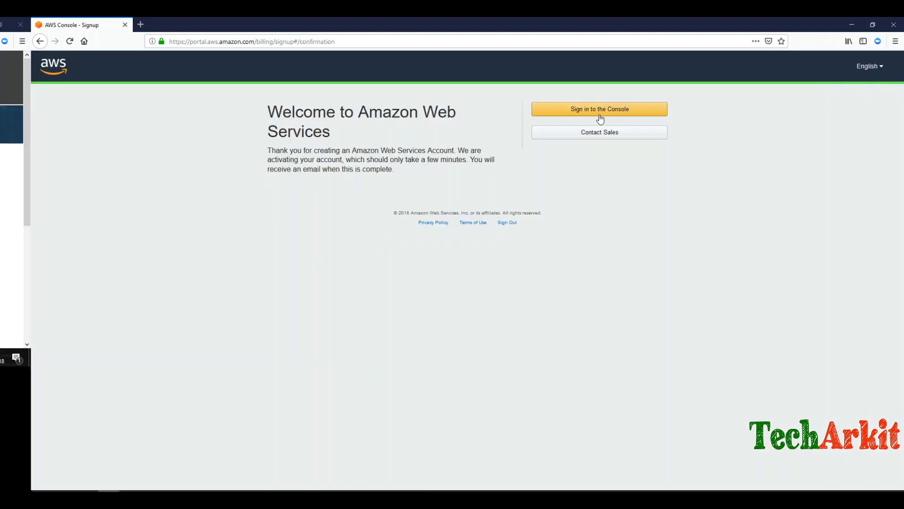
Sign in to the AWS console with the new account's root email and password
click(600, 109)
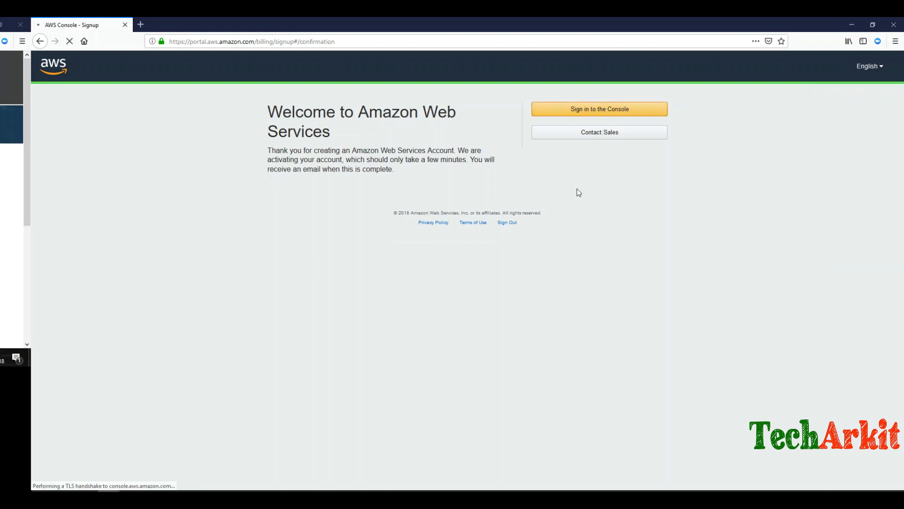
click(600, 109)
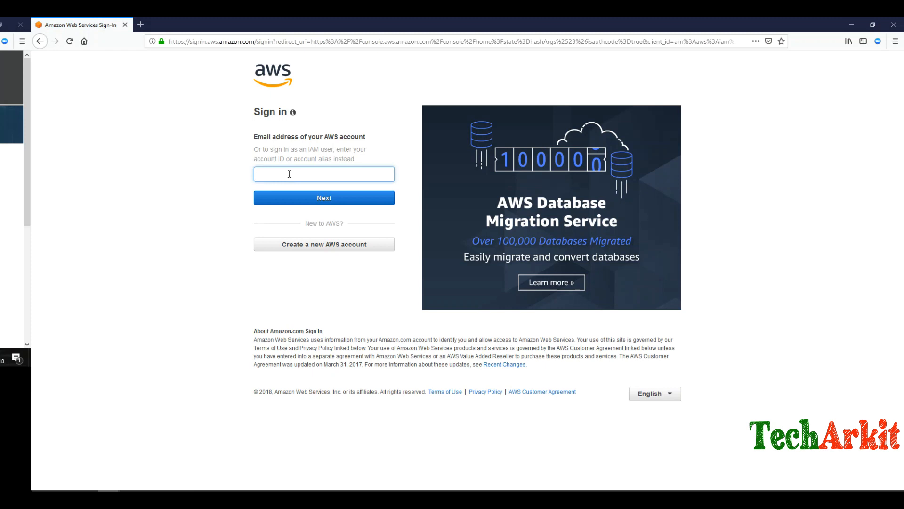
click(324, 197)
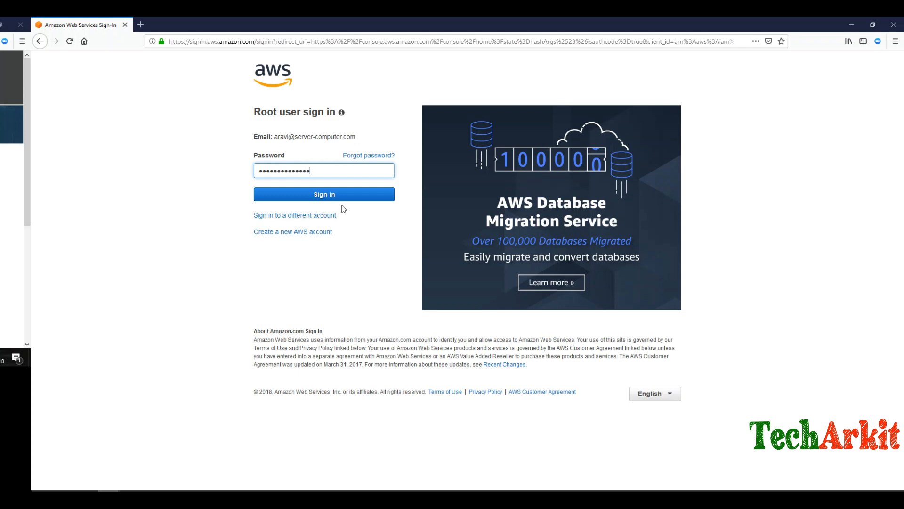
click(324, 194)
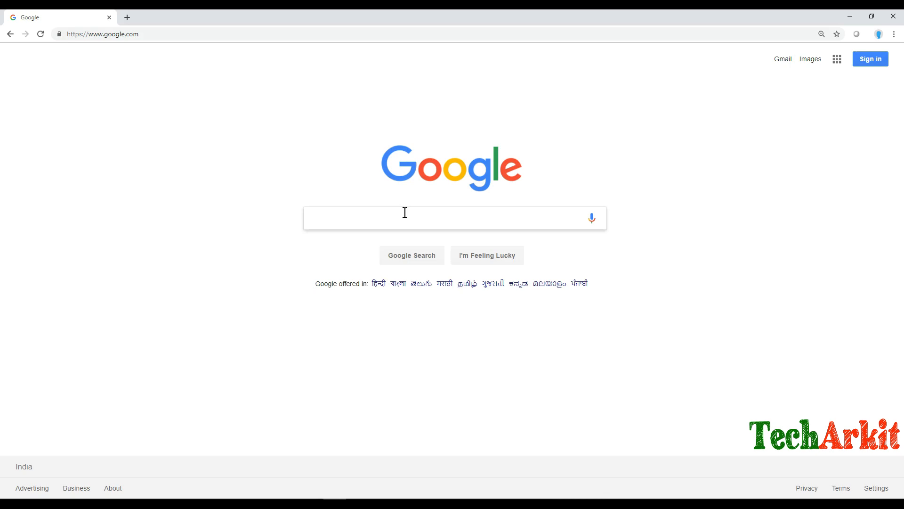
Search Google for 'github techtutorials' and open the techtutorials GitHub profile
text(githug techtutorials)
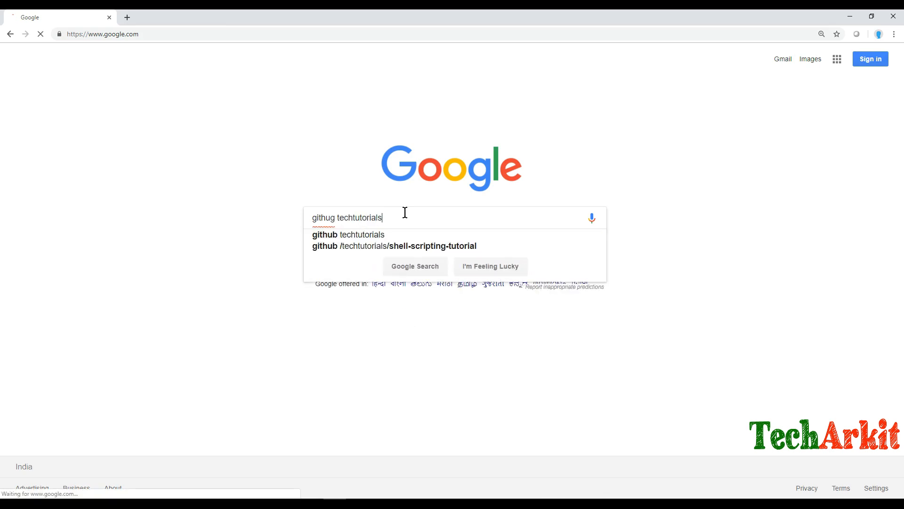
key(Enter)
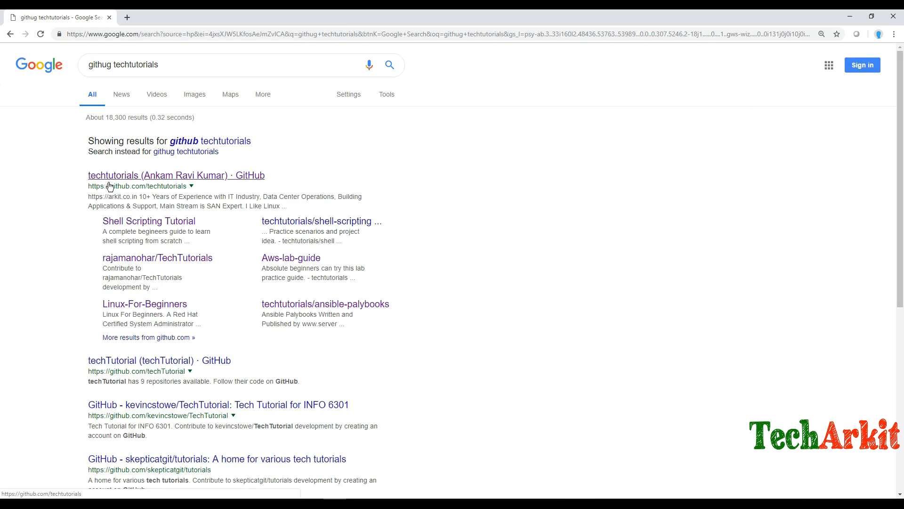
click(176, 175)
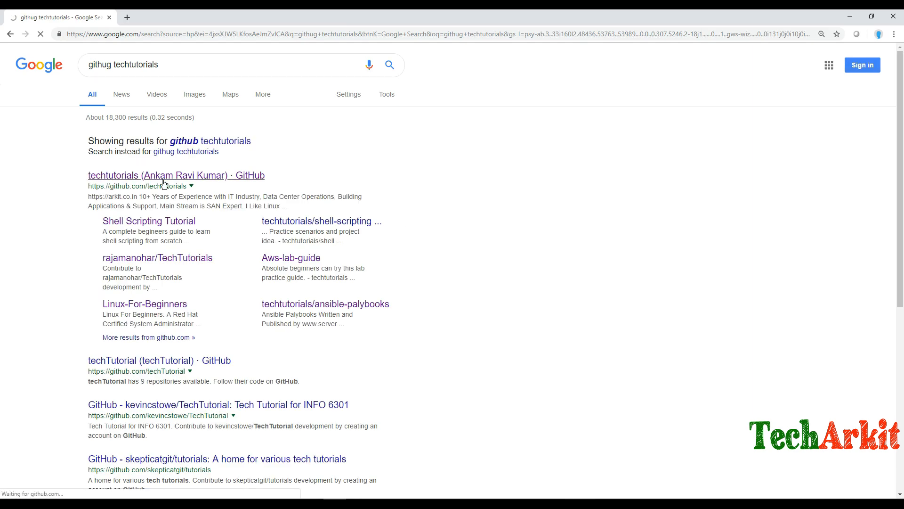
click(176, 175)
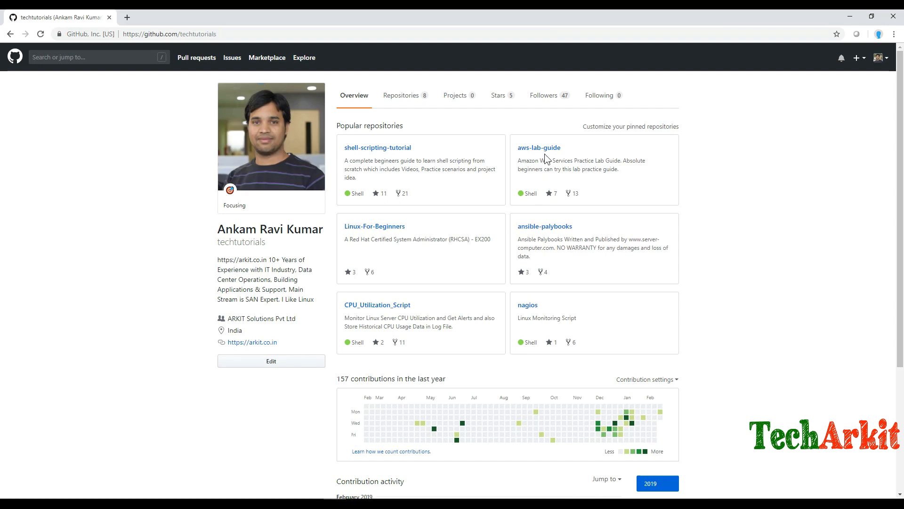
Open the AWS lab practice guide PDF in the aws-lab-guide repository
click(539, 147)
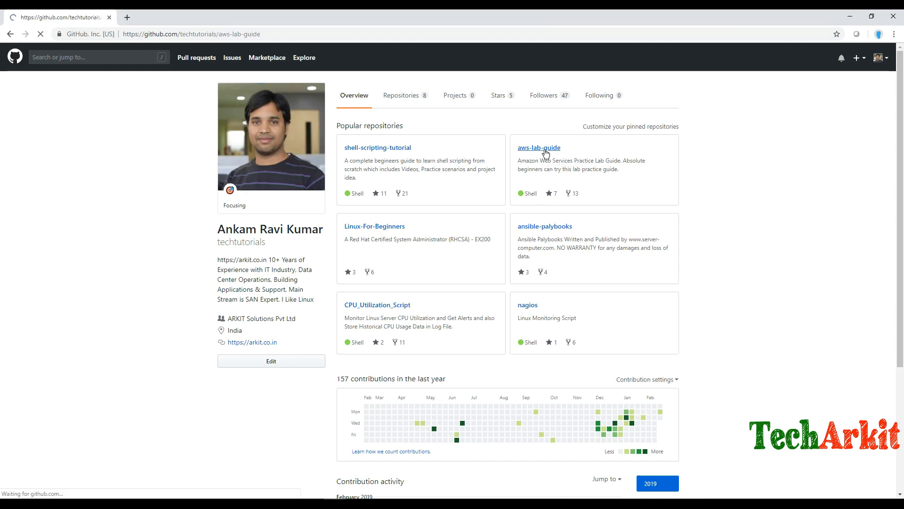
click(538, 147)
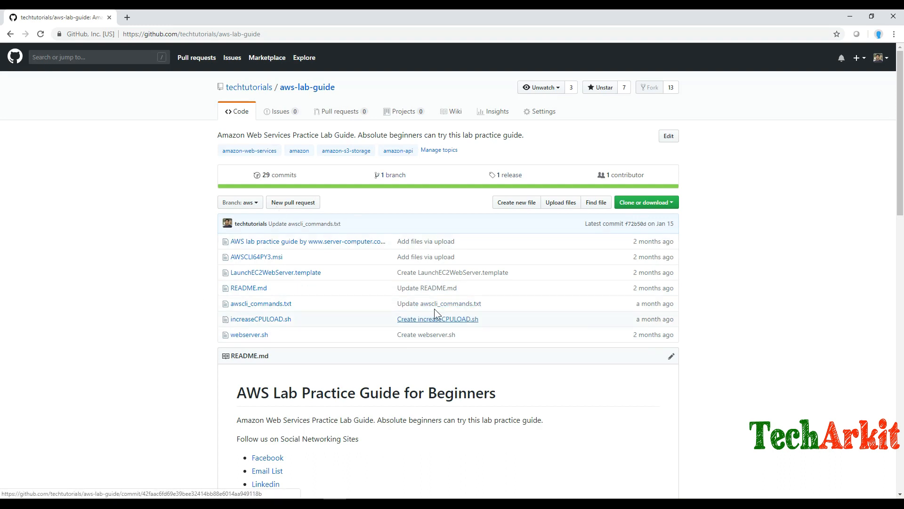
mouse_move(361, 246)
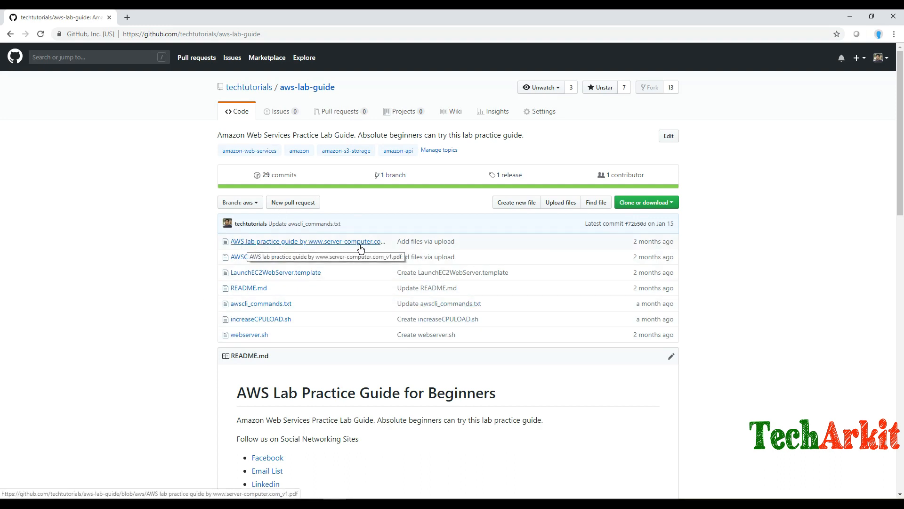
click(307, 241)
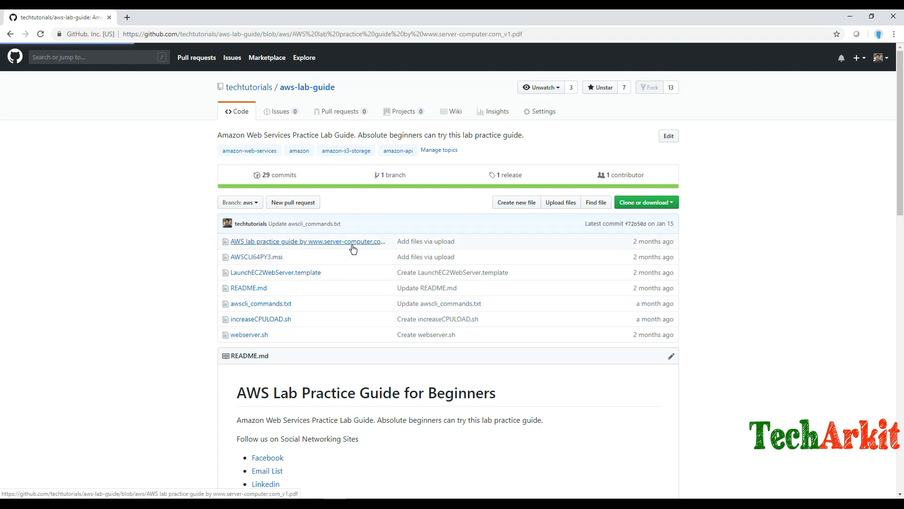
click(306, 241)
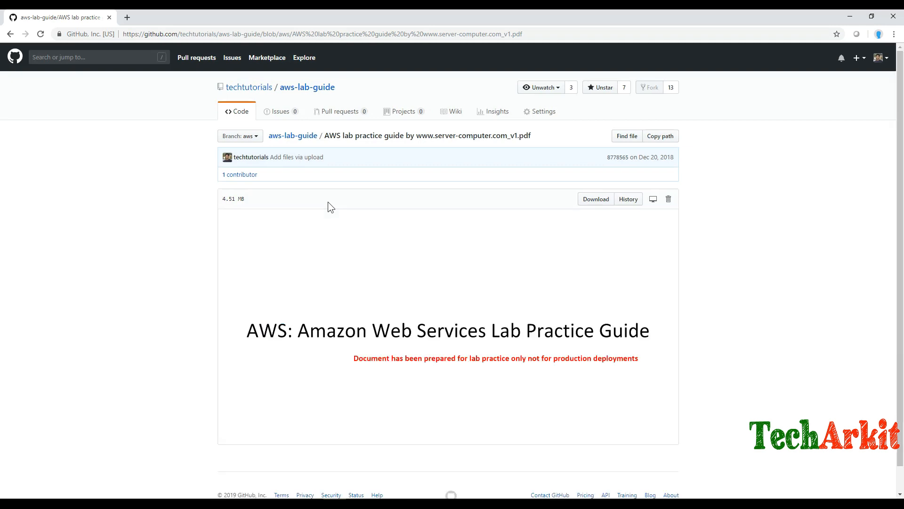
Scroll down the PDF to view its table of contents
scroll(down, 3)
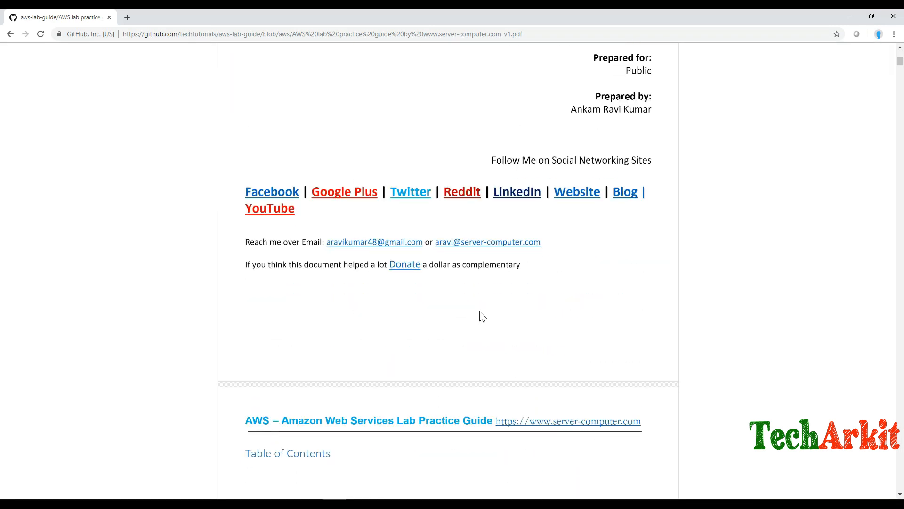
scroll(down, 3)
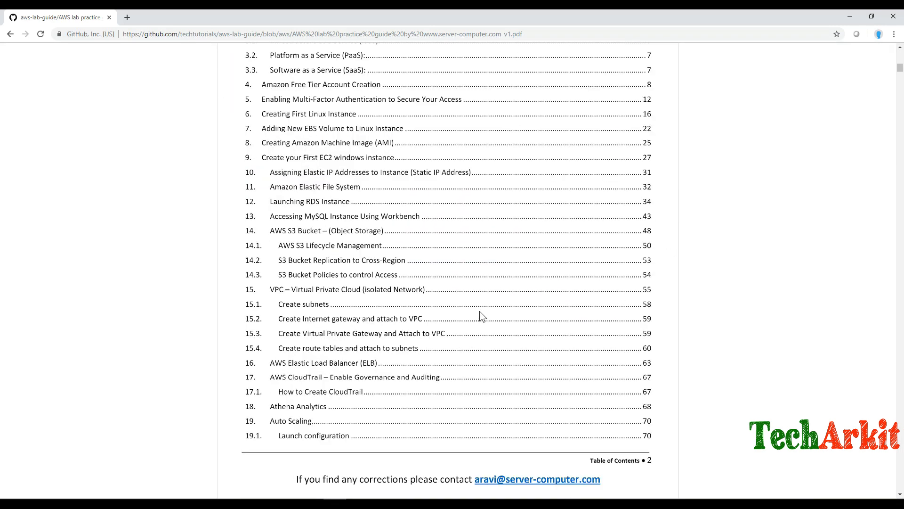
mouse_move(205, 161)
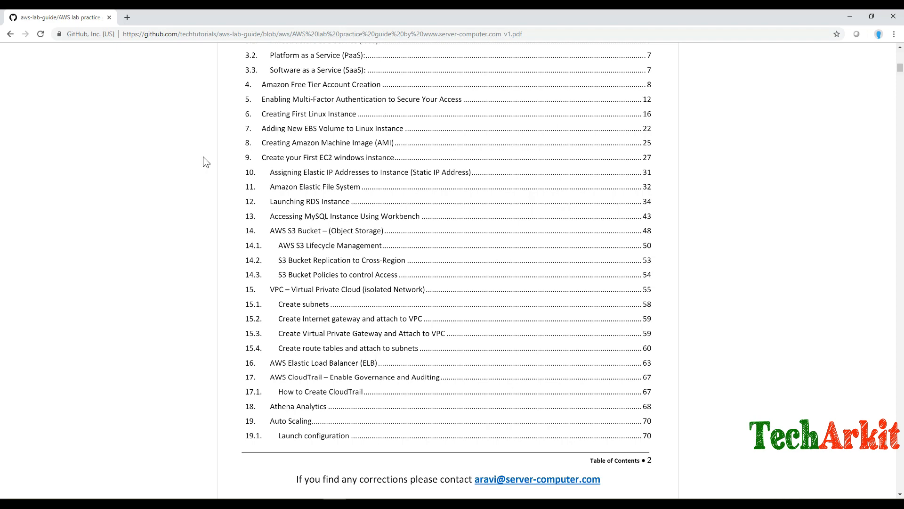
scroll(down, 3)
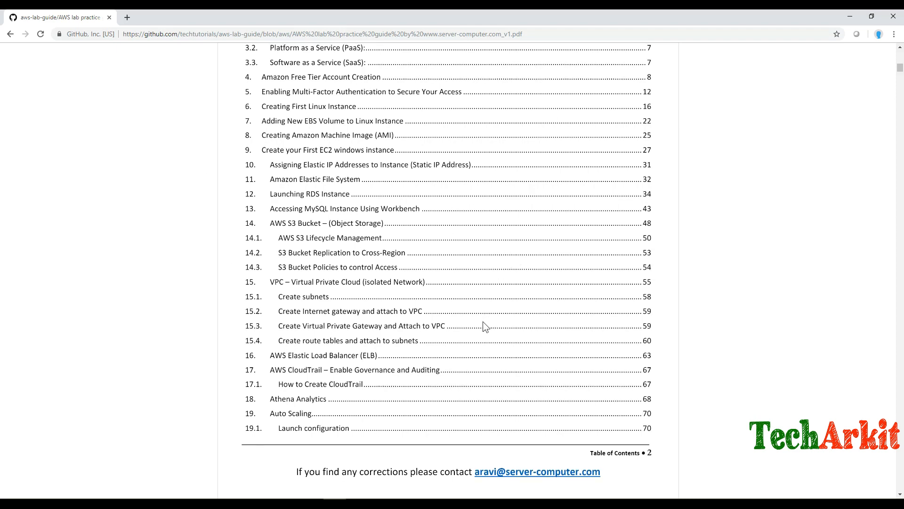
scroll(down, 3)
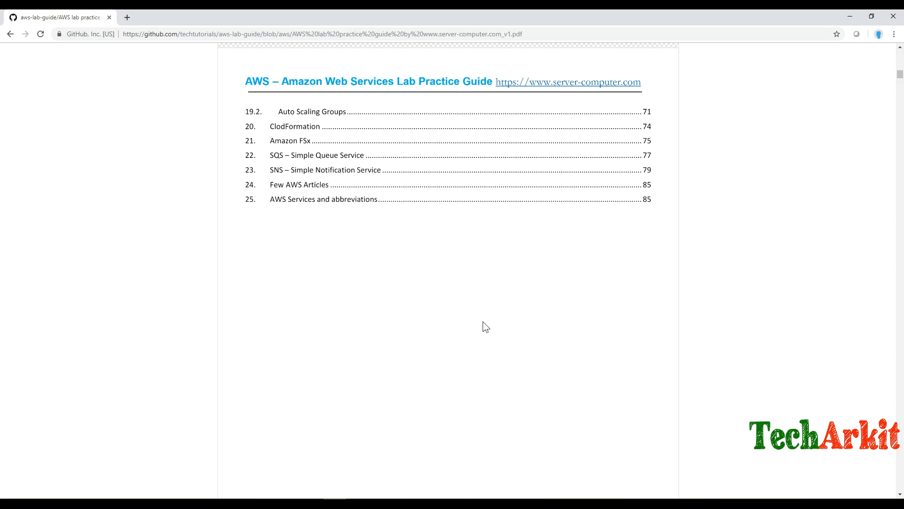